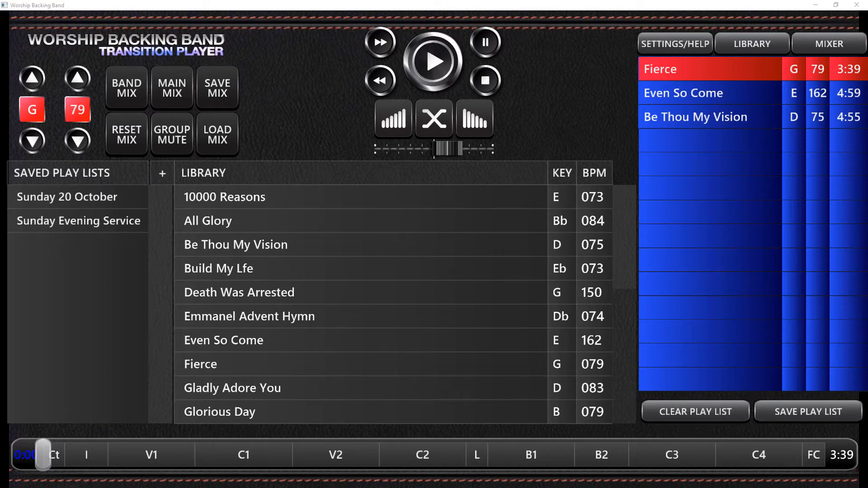
mouse_move(163, 315)
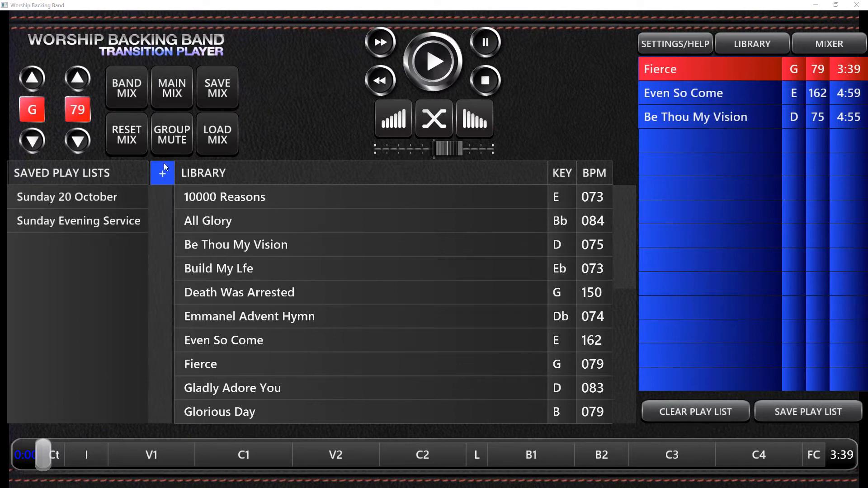
mouse_move(202, 180)
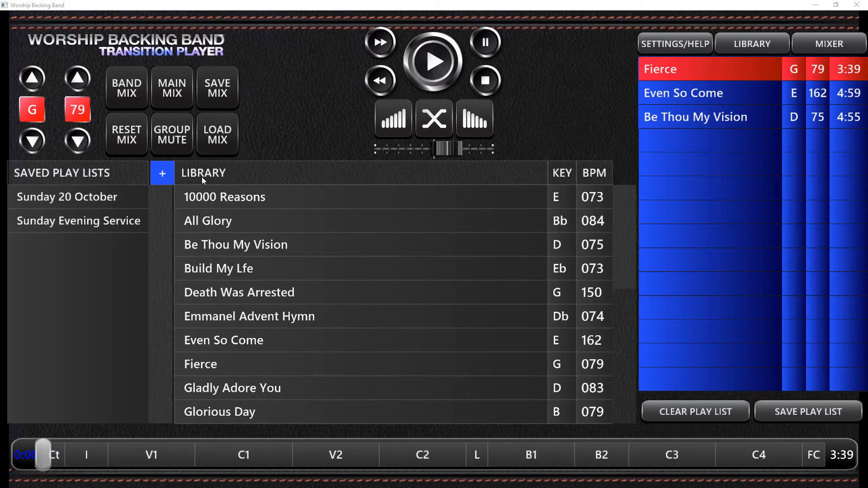
Step: Open the add-song download window from LIBRARY and begin entering the provider code
click(203, 172)
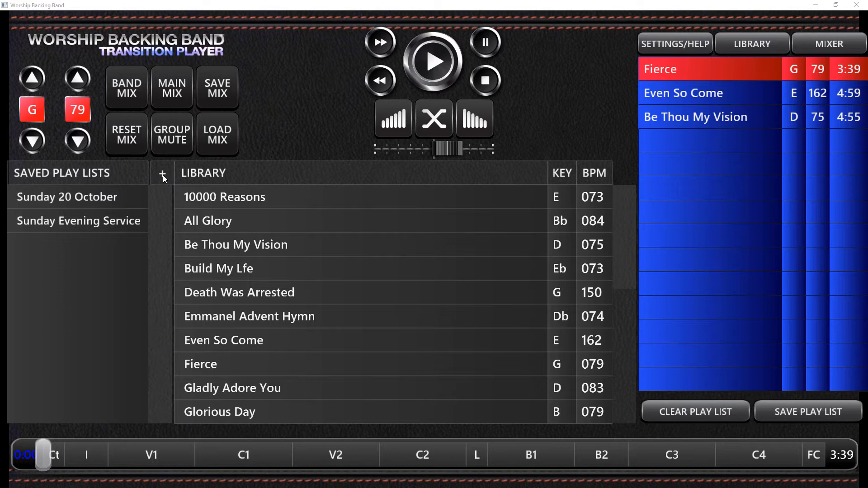
click(162, 173)
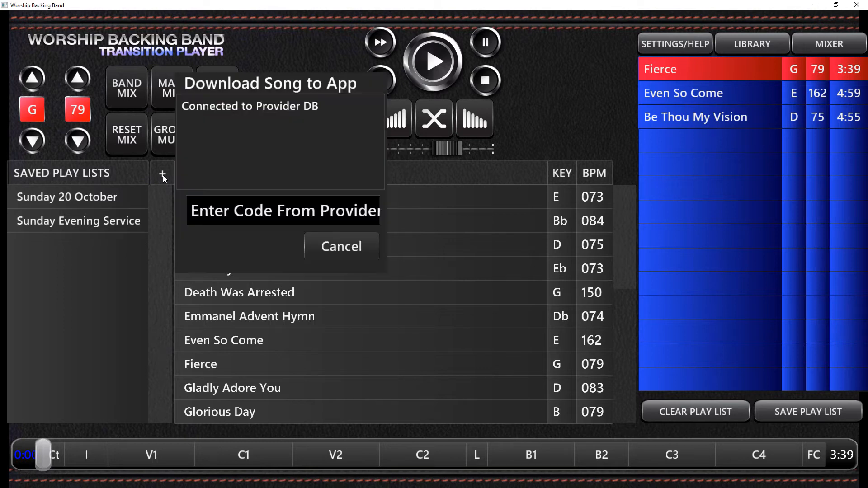
mouse_move(225, 192)
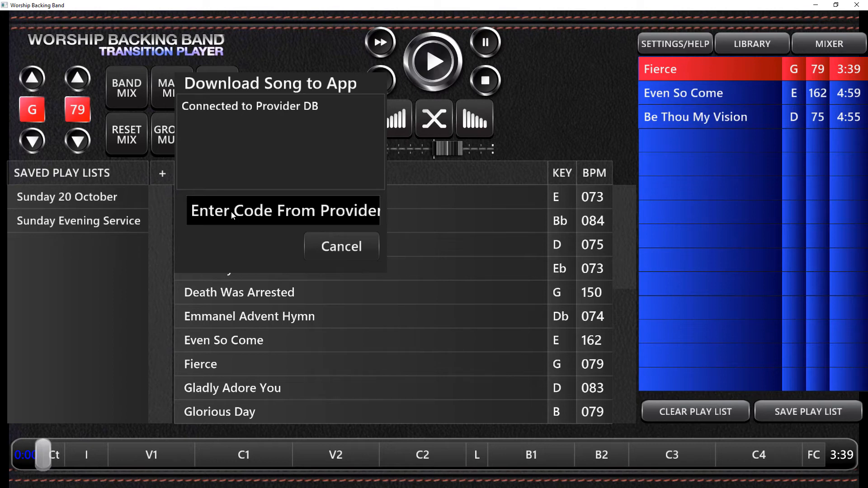
click(283, 210)
text(16)
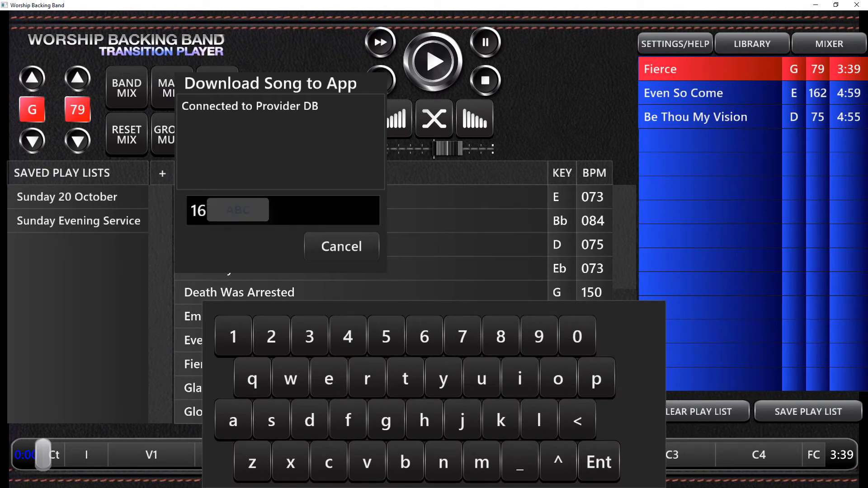
Step: Finish the code and download the matched song We Must Go (God of Justice) as a zip
click(577, 336)
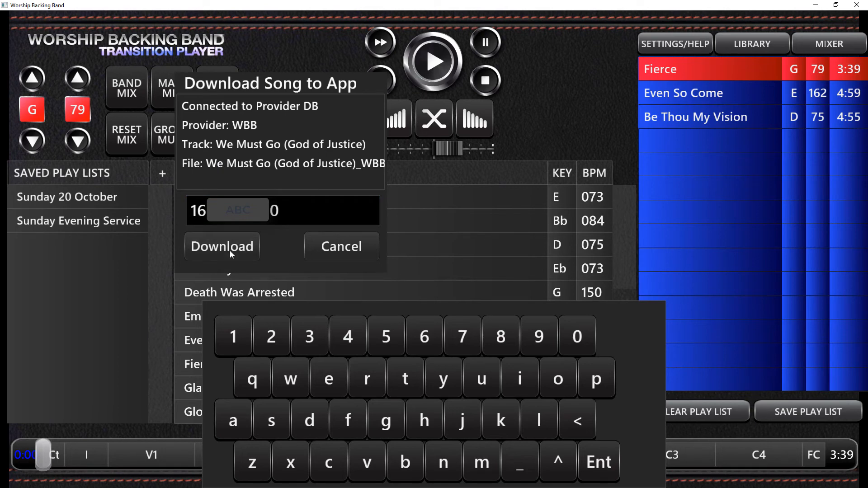
mouse_move(194, 158)
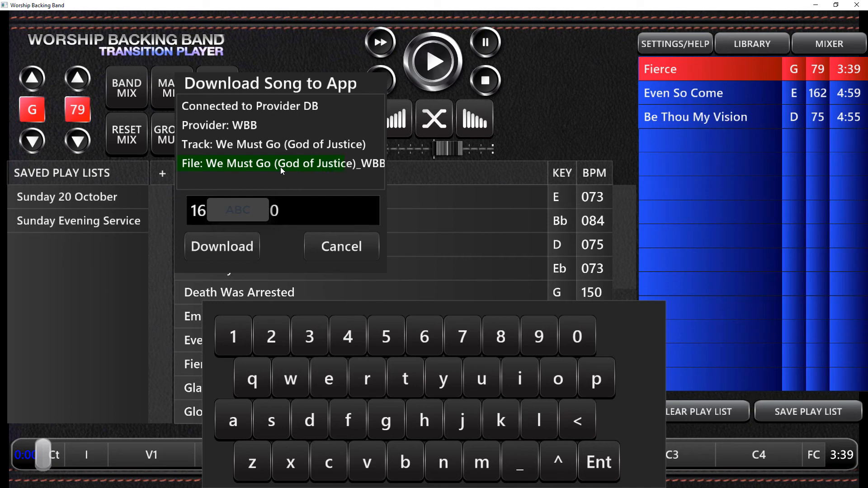
click(222, 246)
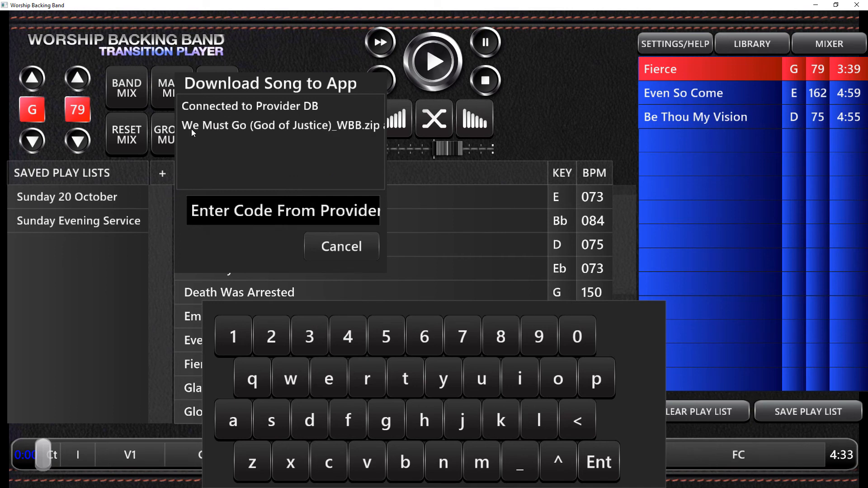
click(284, 211)
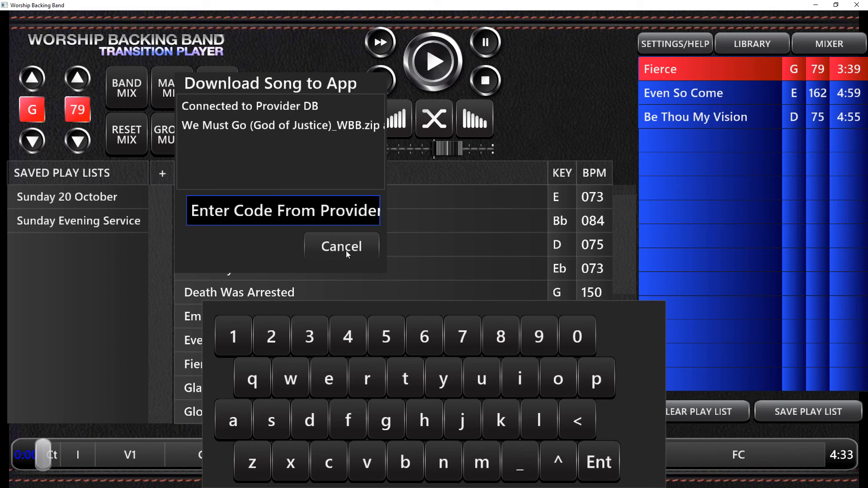
Step: Cancel the download window and scroll the library to We Must Go (God Of Justice), key F, 076 BPM
click(341, 246)
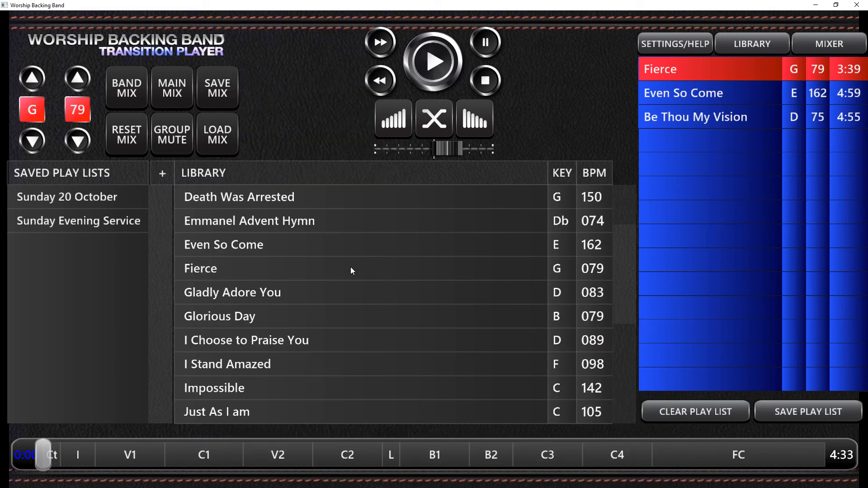
scroll(down, 3)
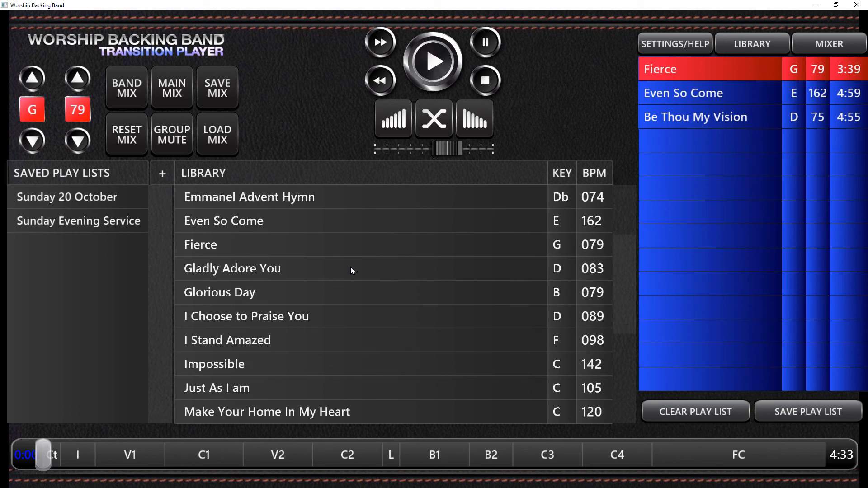
scroll(down, 3)
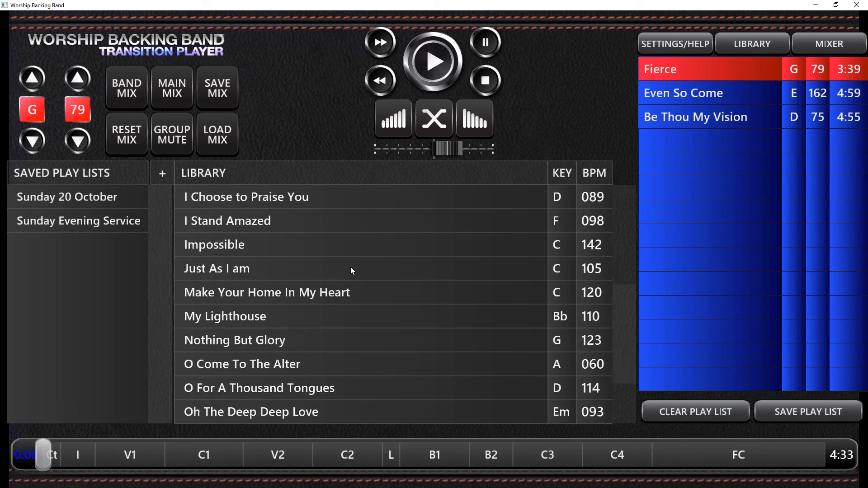
scroll(down, 3)
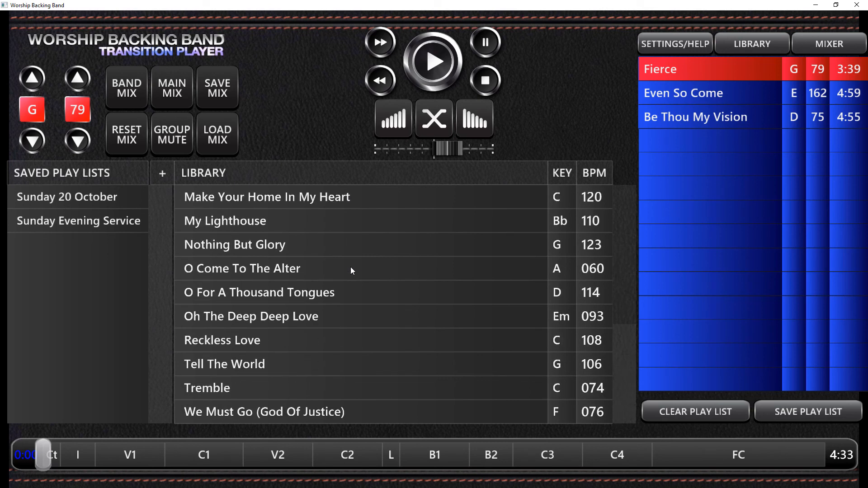